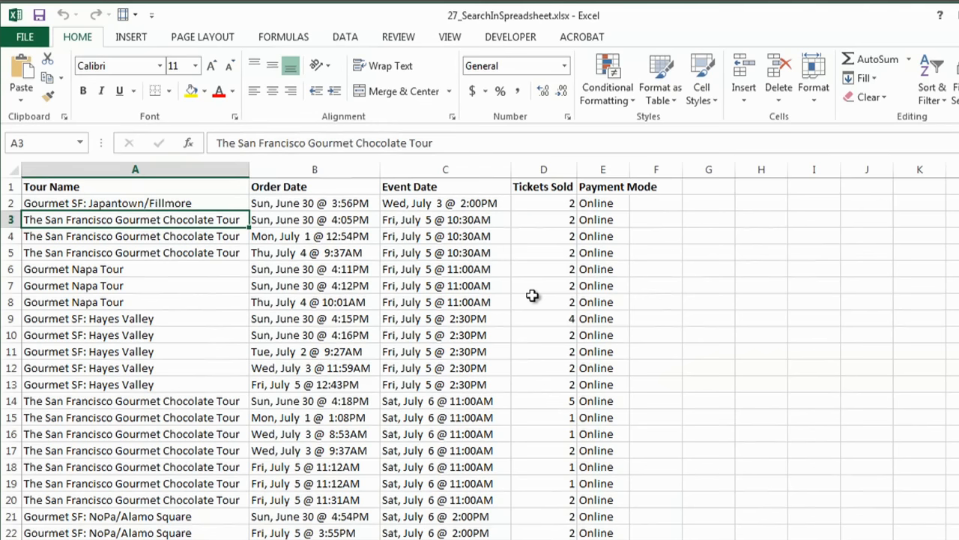
Open the Find & Select dropdown in the Home tab's Editing group
click(933, 78)
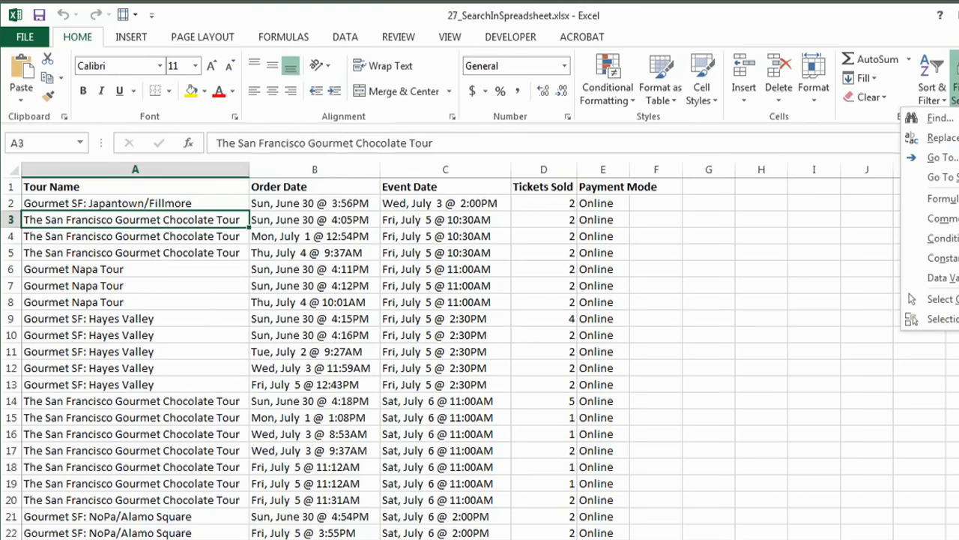